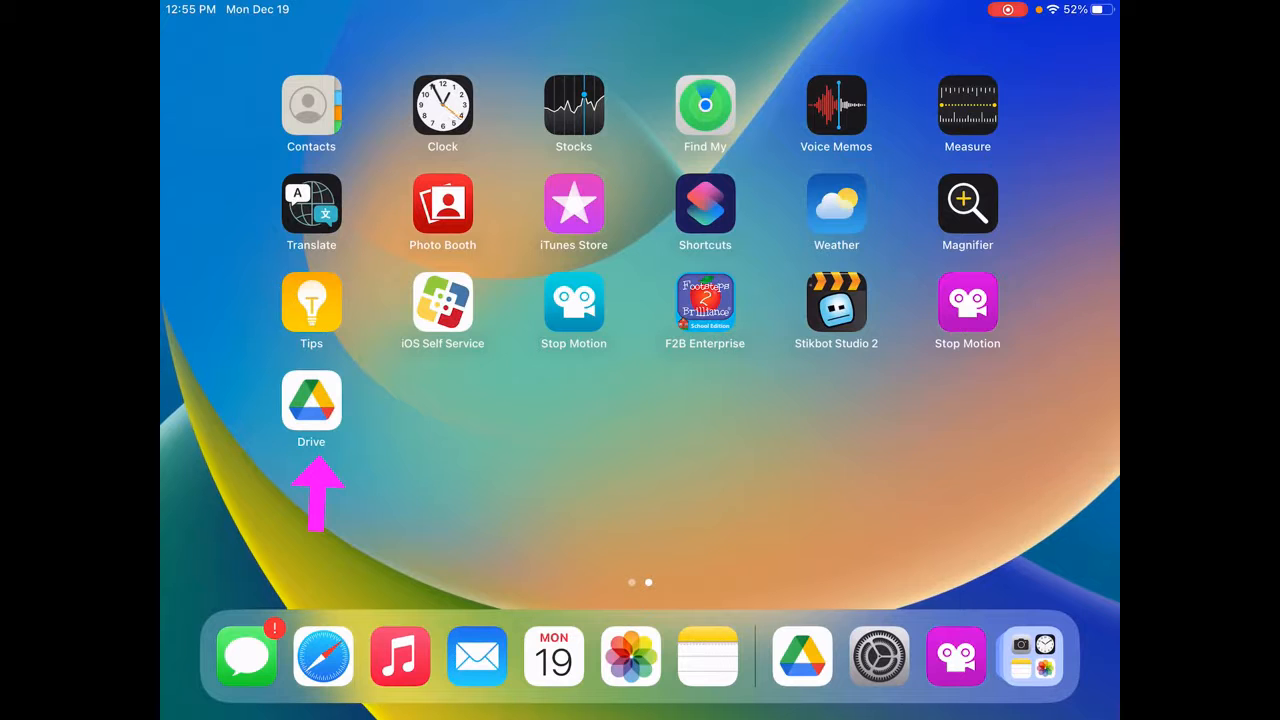
- Launch Drive, start sign-in, allow google.com access and focus the Email or phone field
left_click(312, 400)
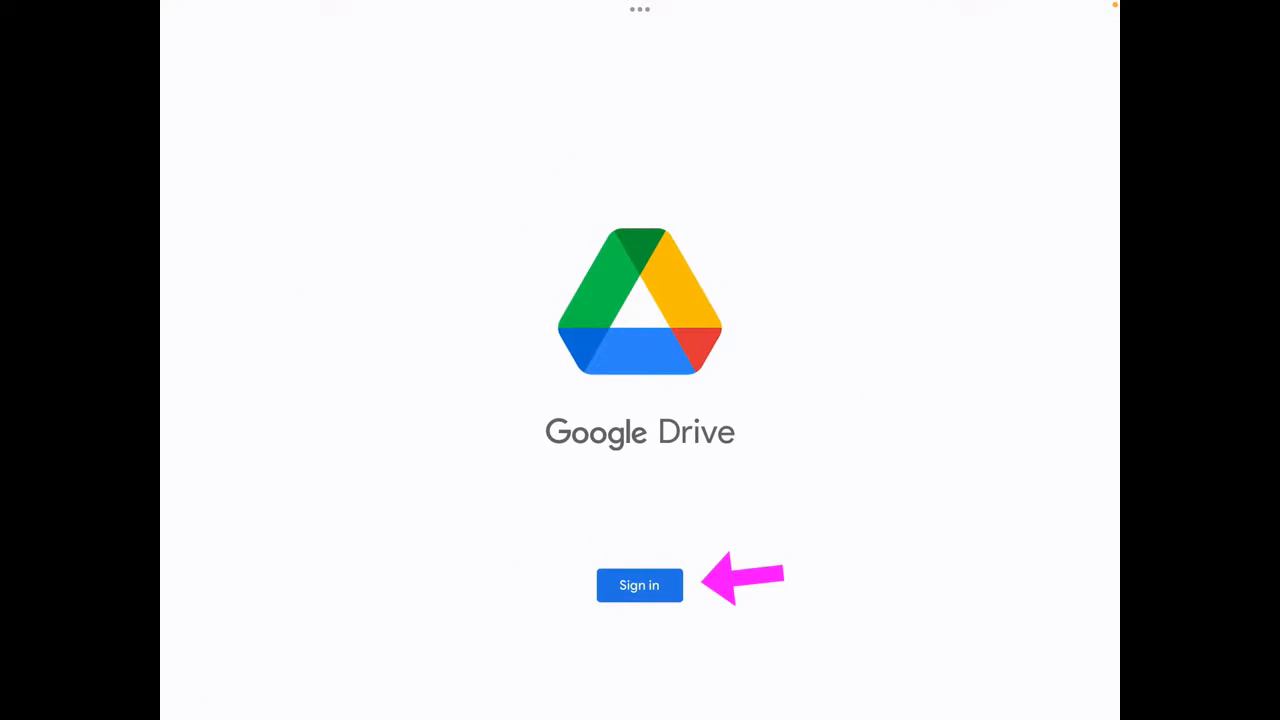
left_click(640, 584)
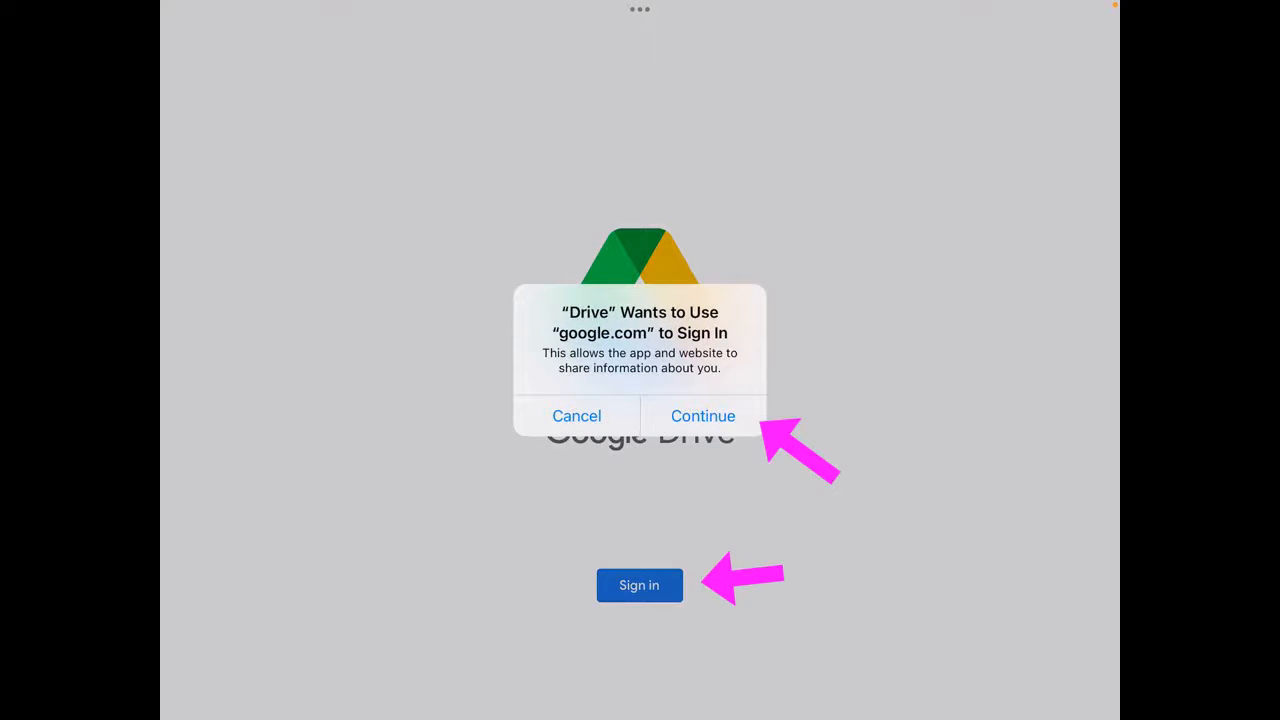
left_click(704, 416)
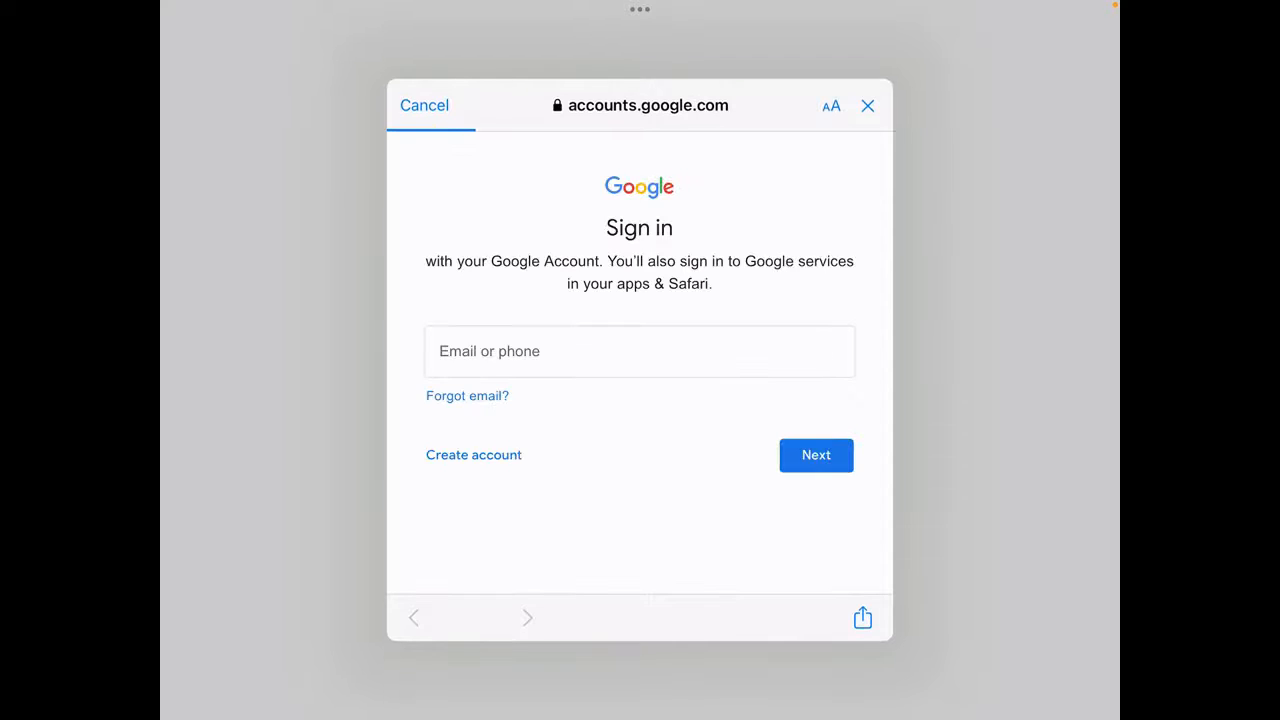
left_click(640, 352)
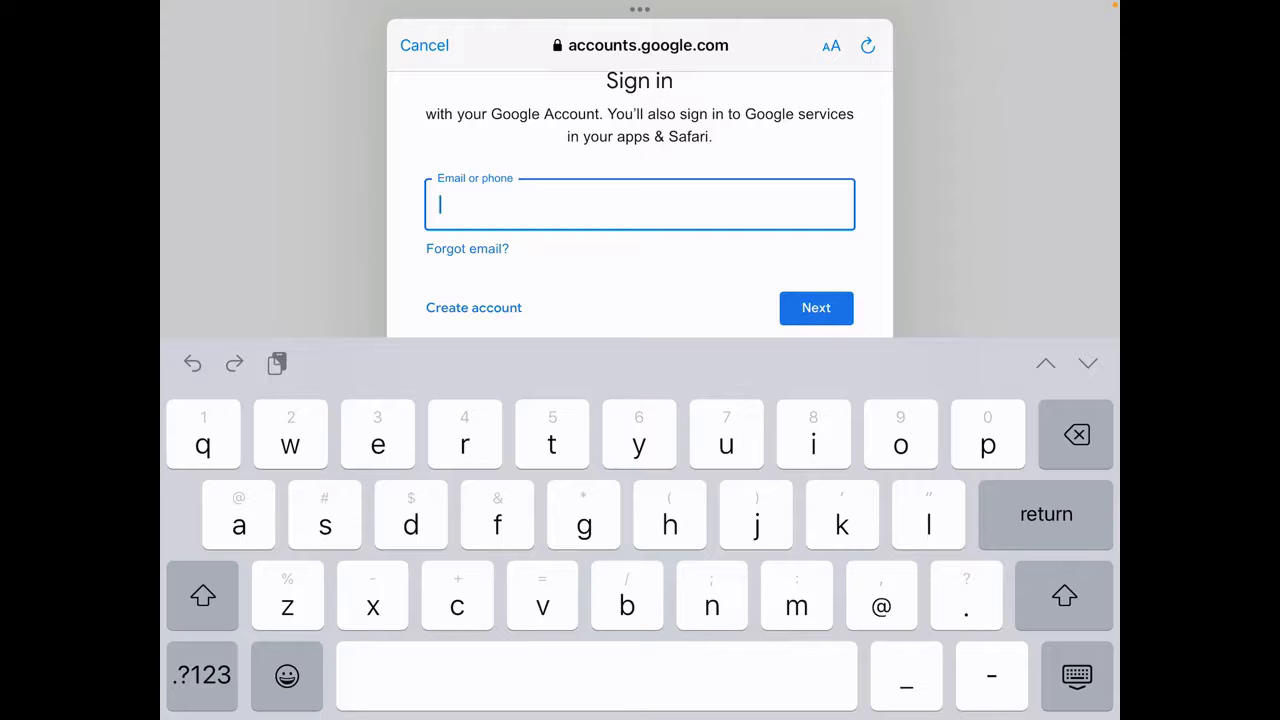
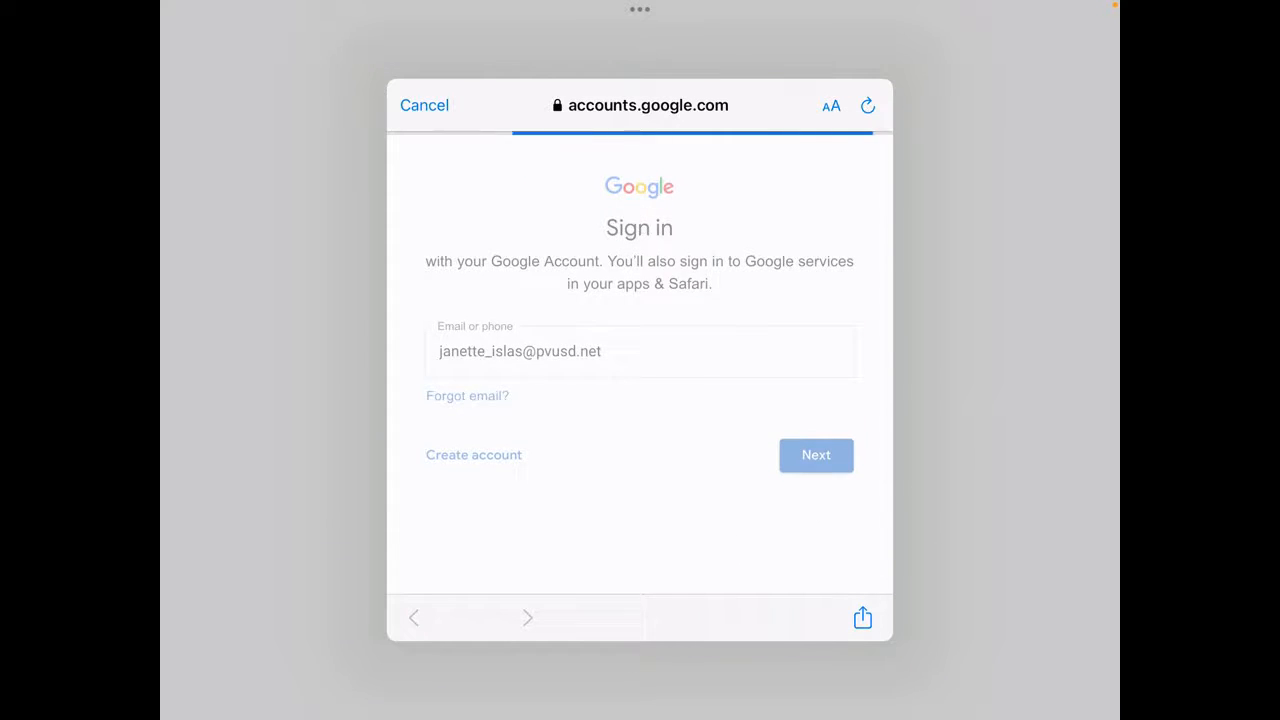
left_click(816, 456)
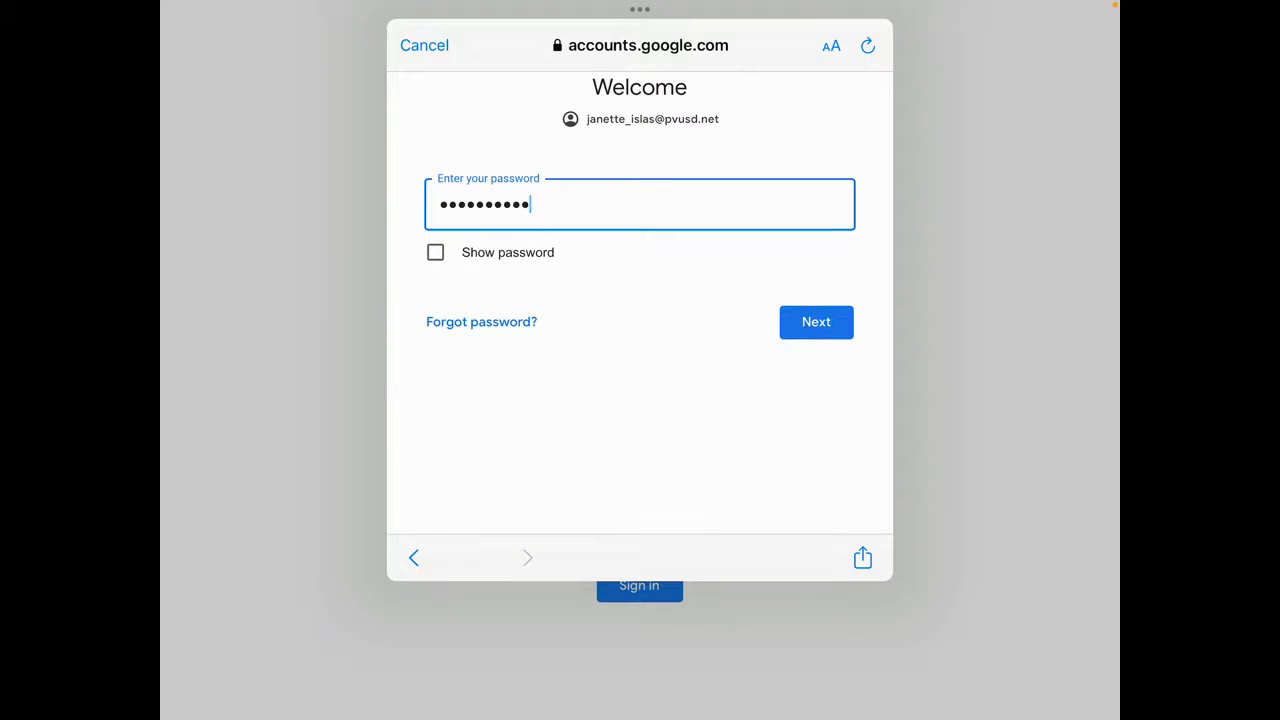
left_click(816, 320)
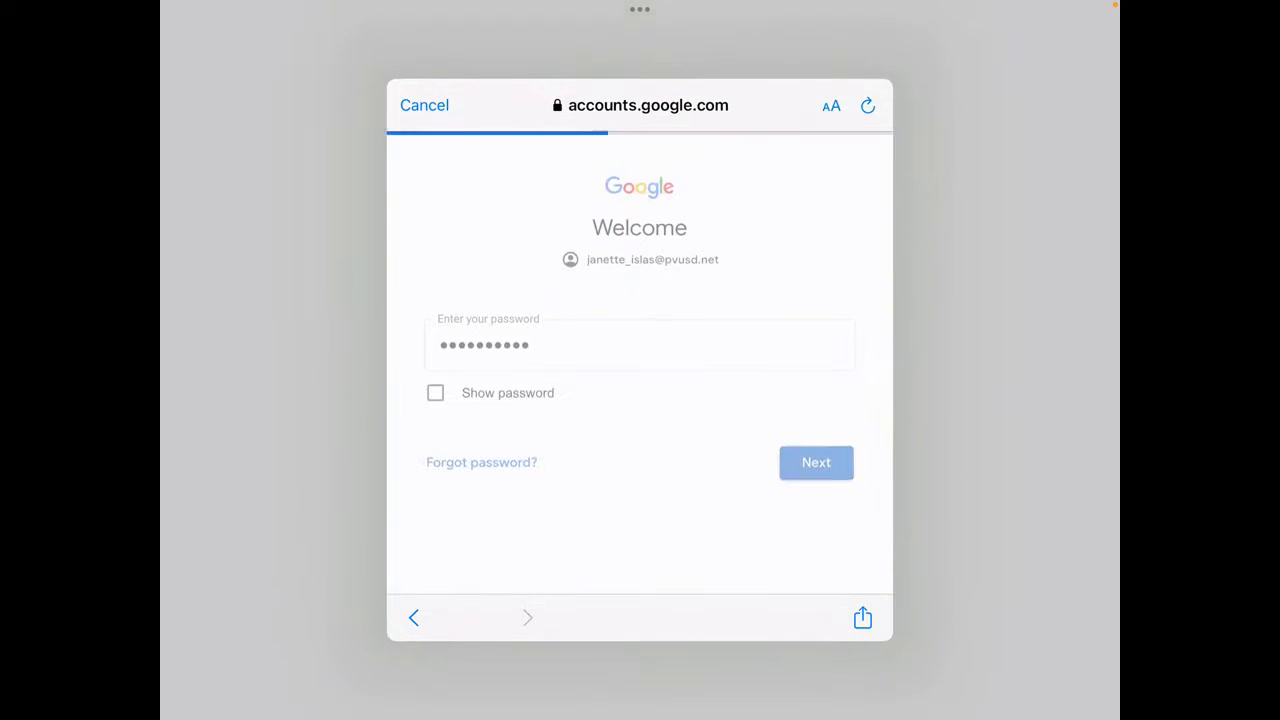
left_click(816, 462)
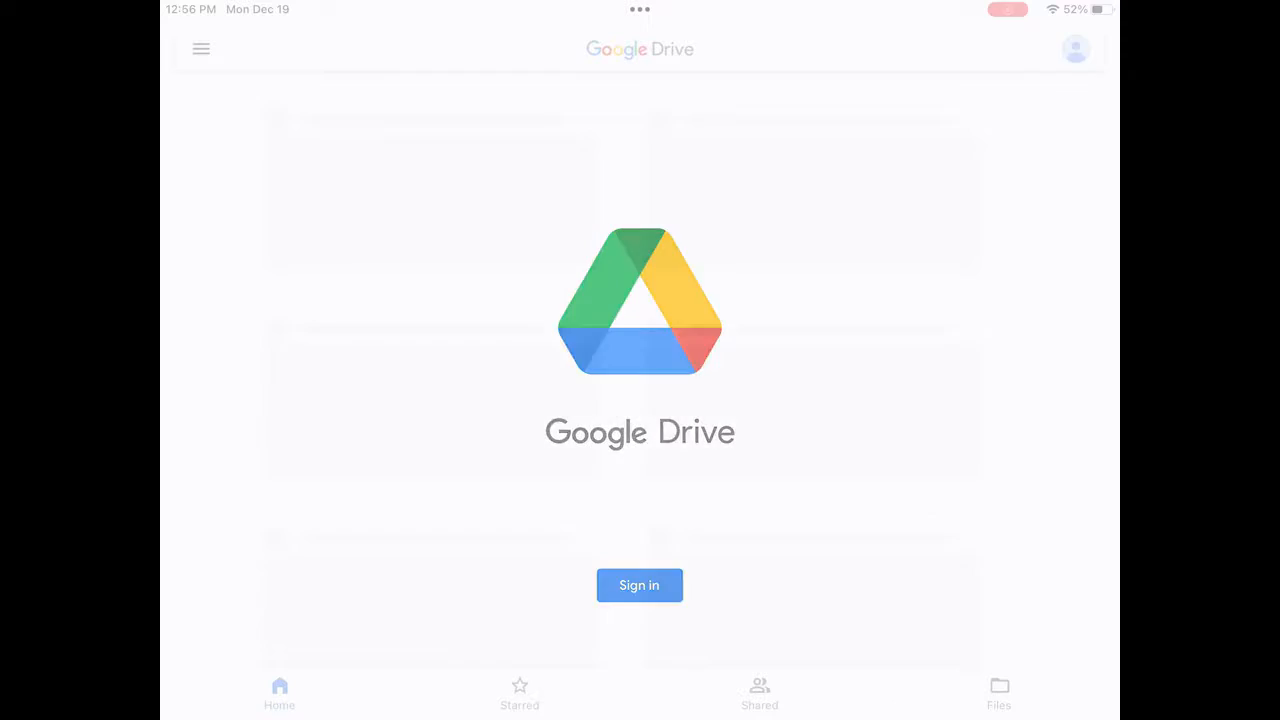
- Let Drive's Priority file list load, then return to the iPad home screen
left_click(640, 584)
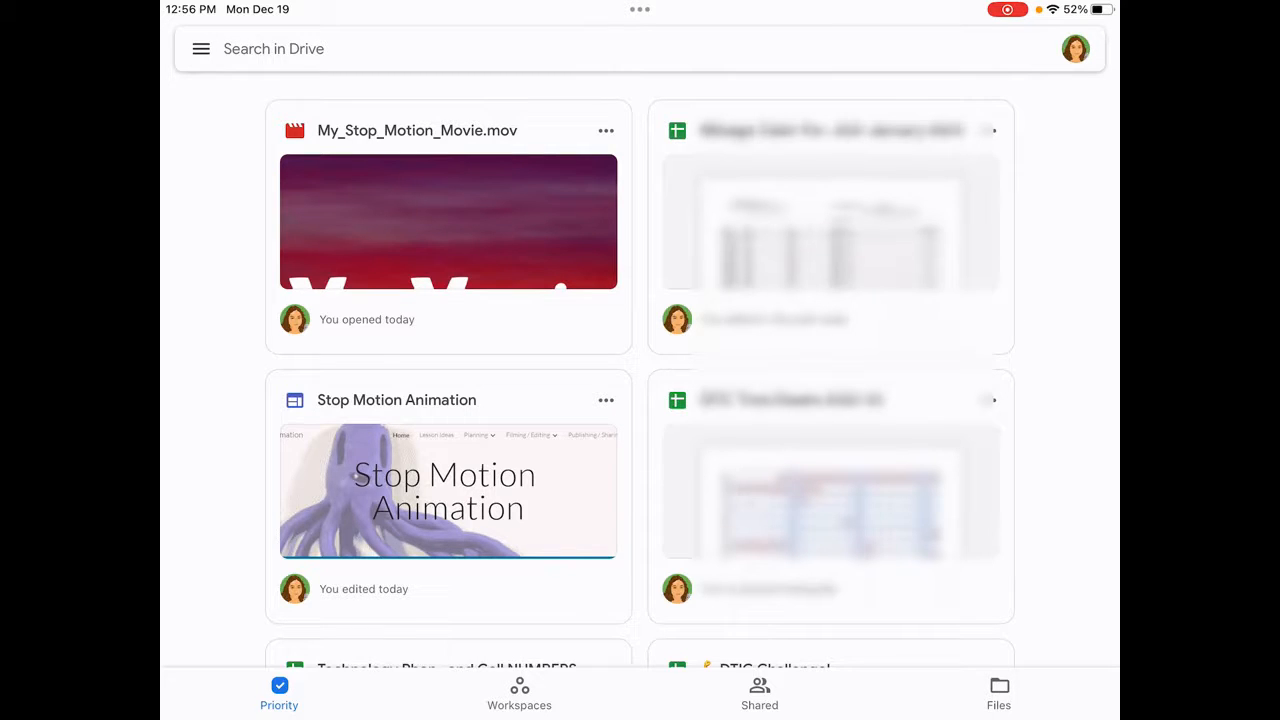
key("home")
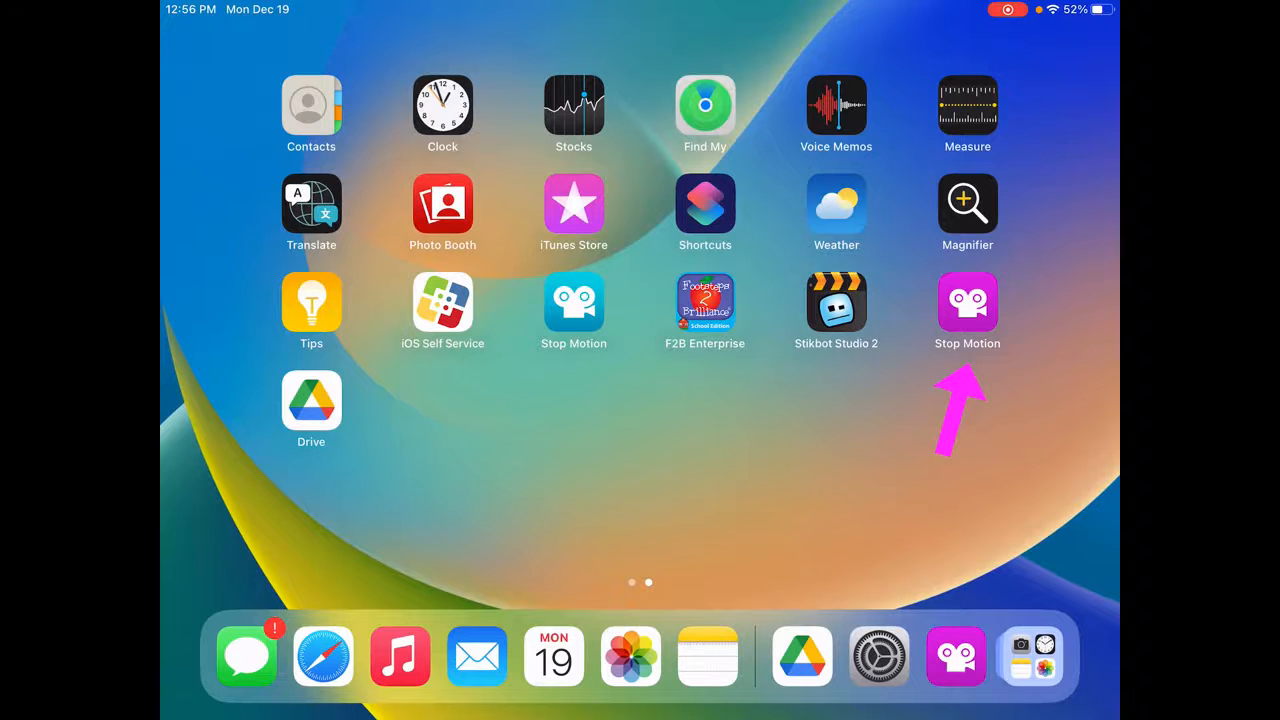
- Export the Frolicking Cats project as a movie and show its share sheet with Drive available
left_click(966, 300)
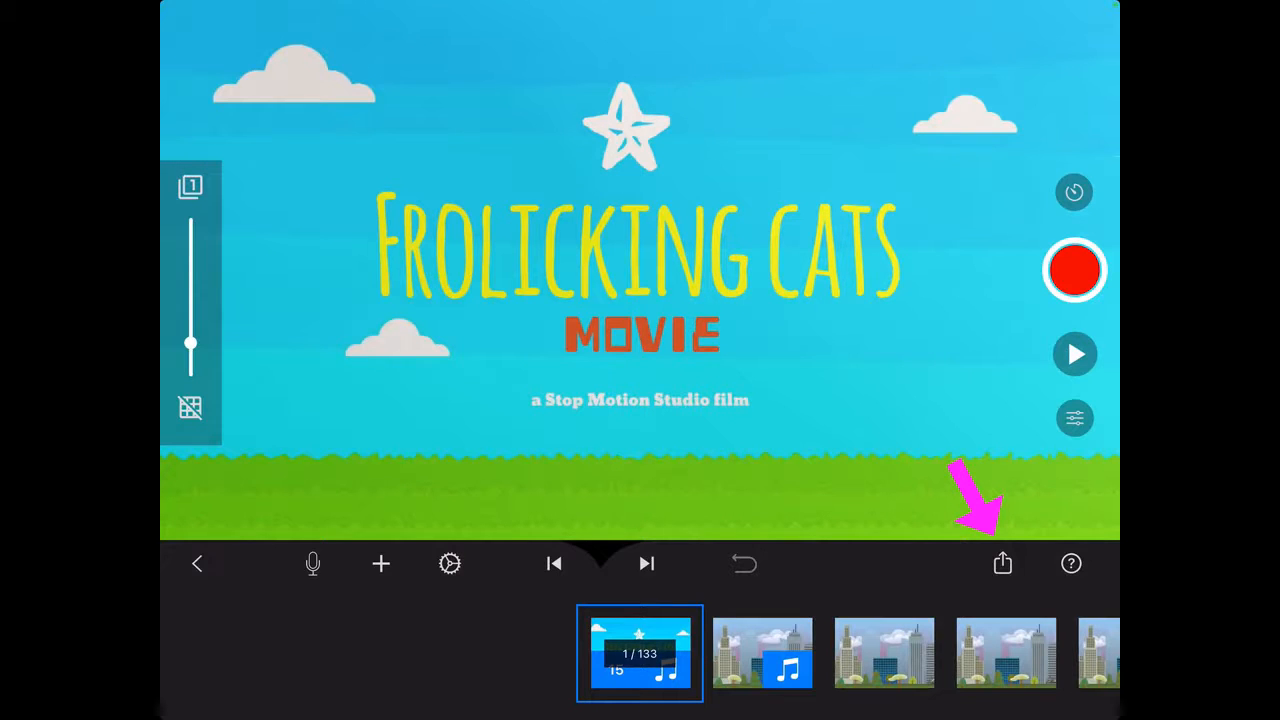
left_click(1002, 564)
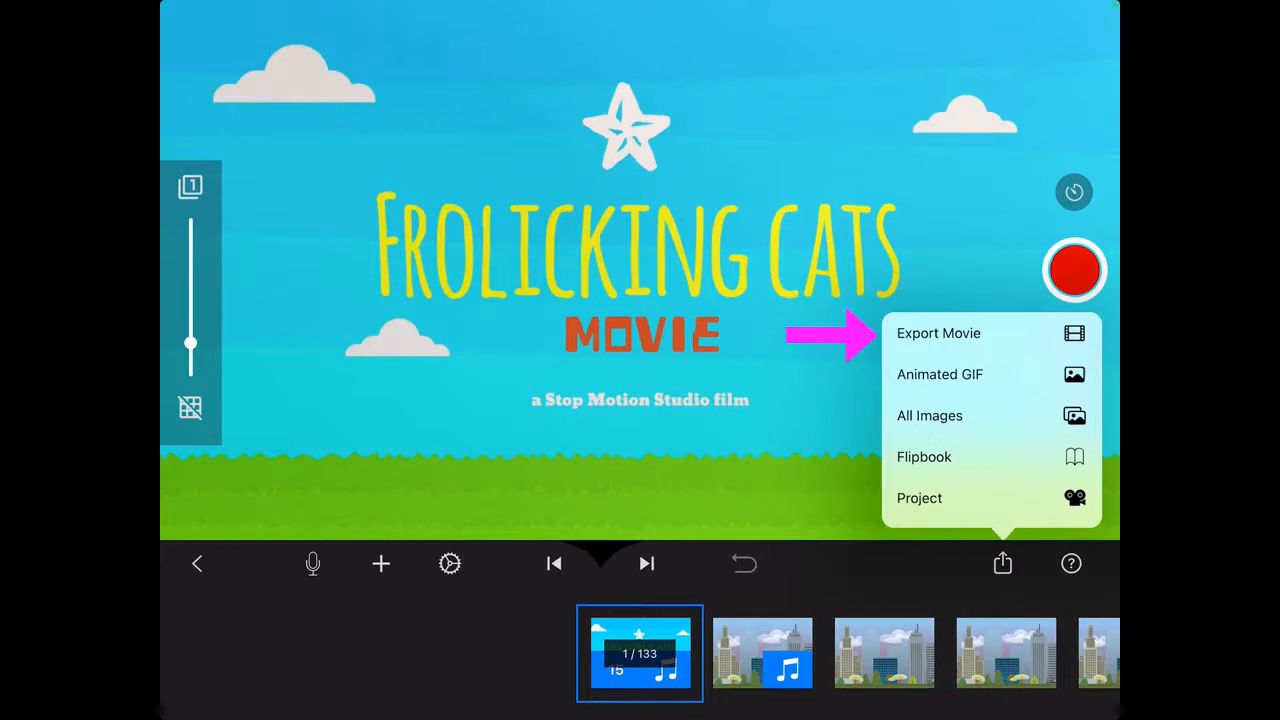
left_click(938, 332)
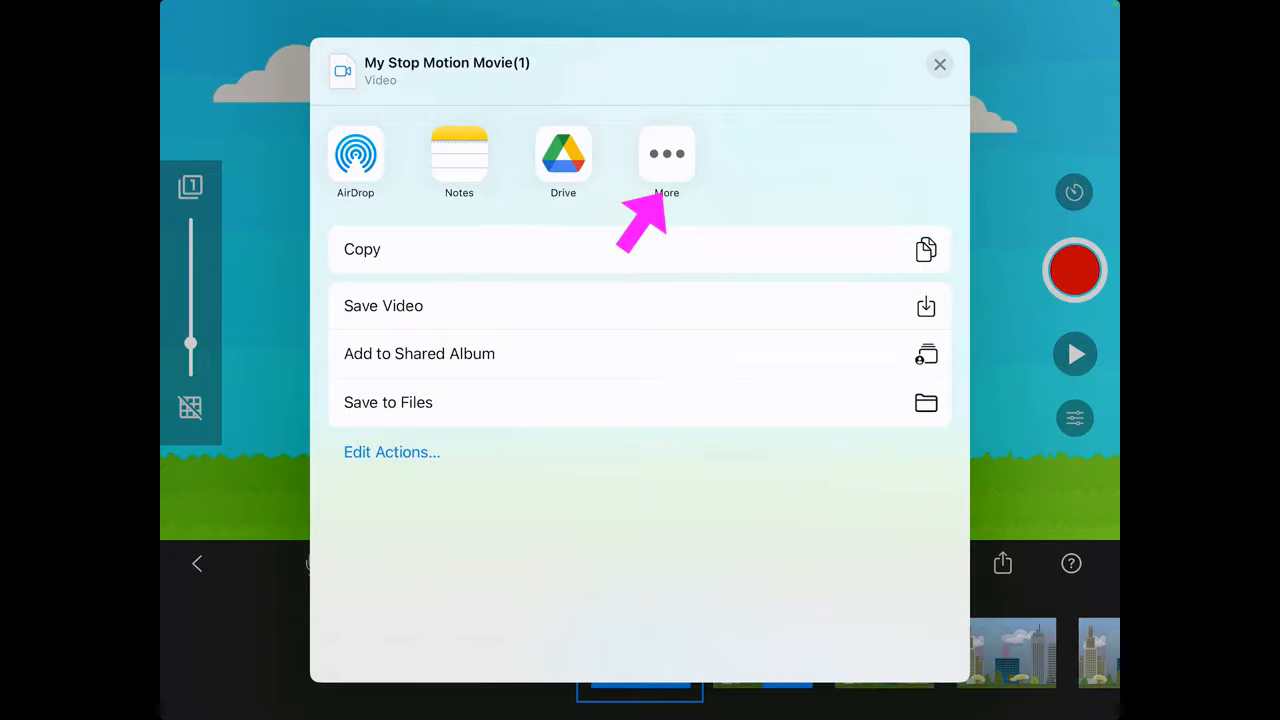
left_click(666, 152)
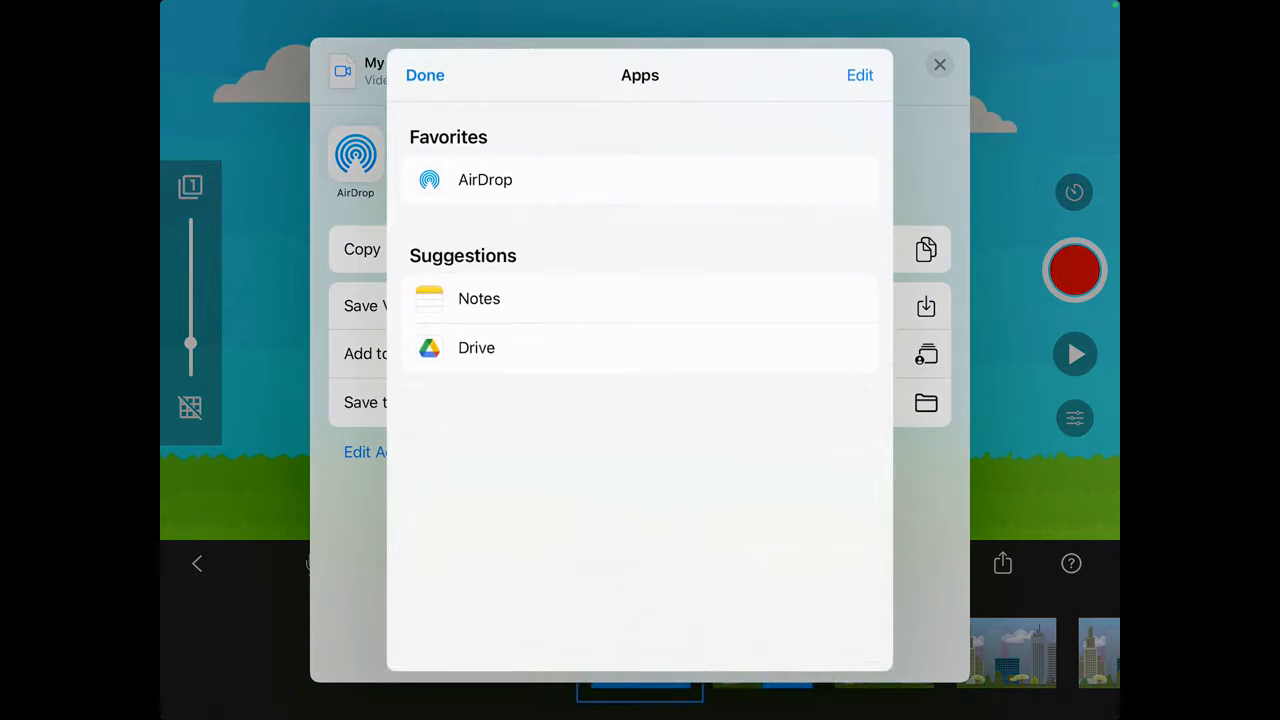
left_click(424, 76)
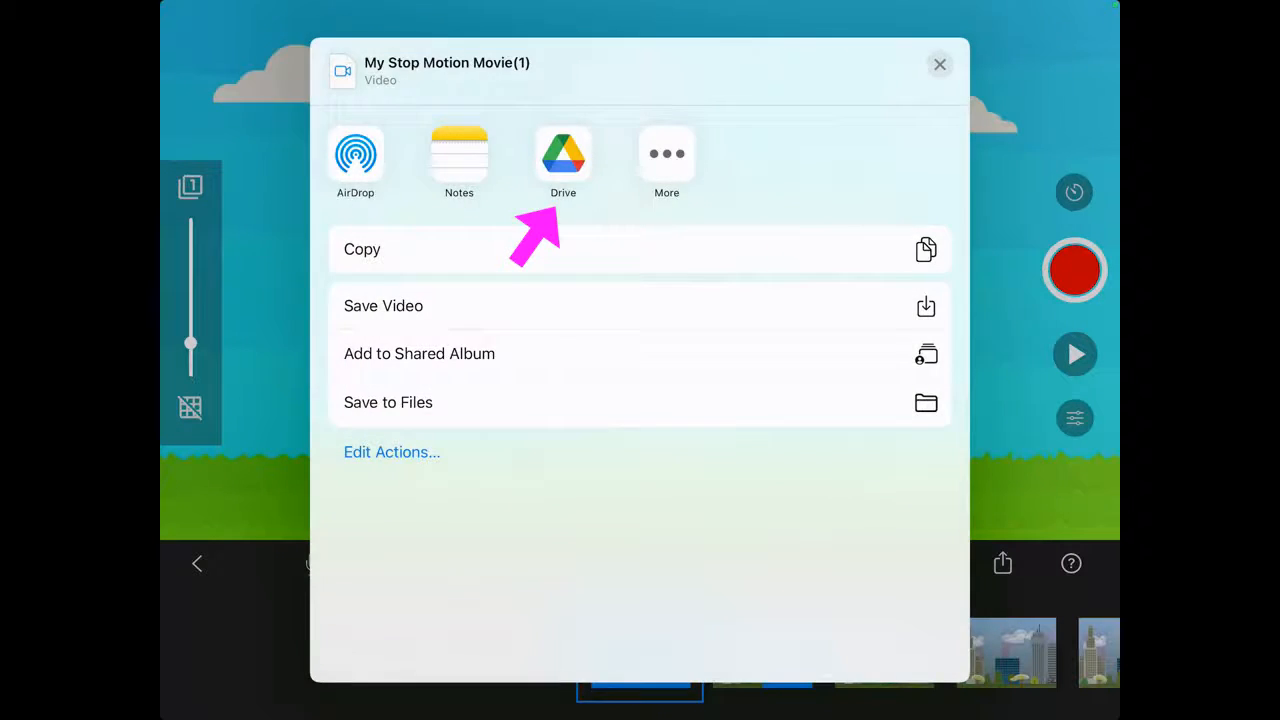
- Send the exported movie to Drive, upload it to My Drive and close the share sheet
left_click(564, 152)
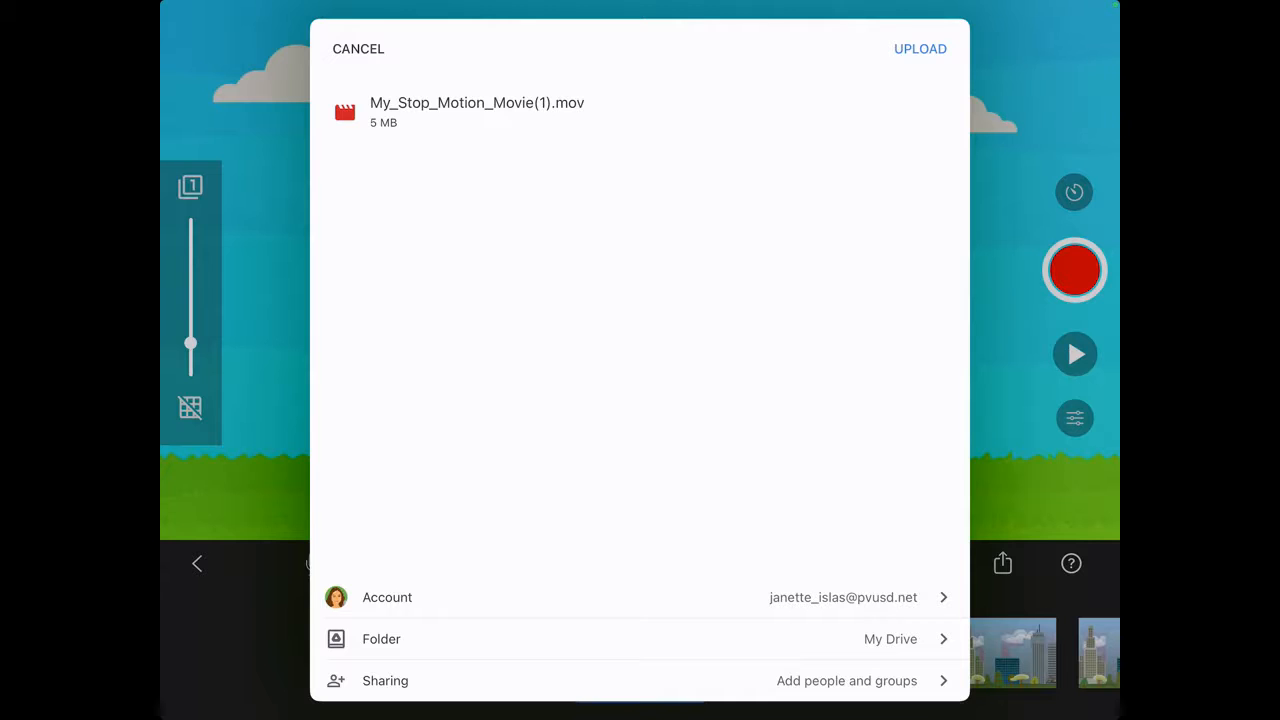
left_click(920, 48)
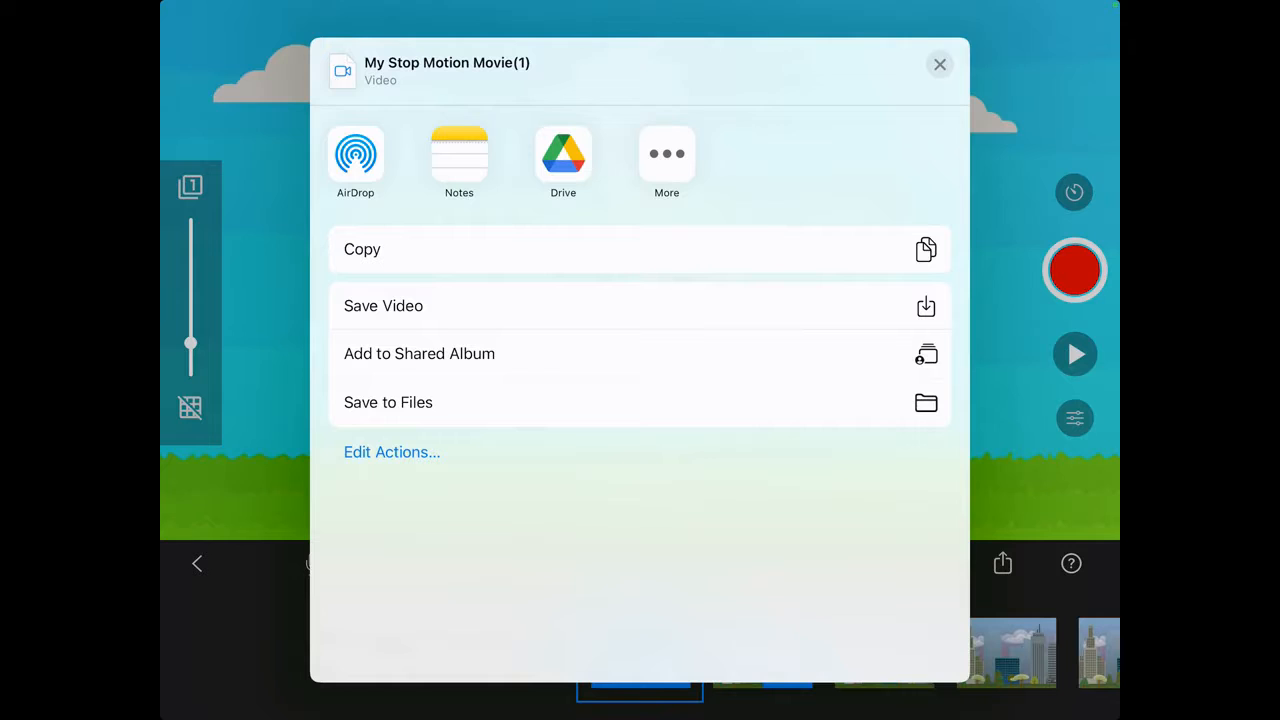
left_click(940, 64)
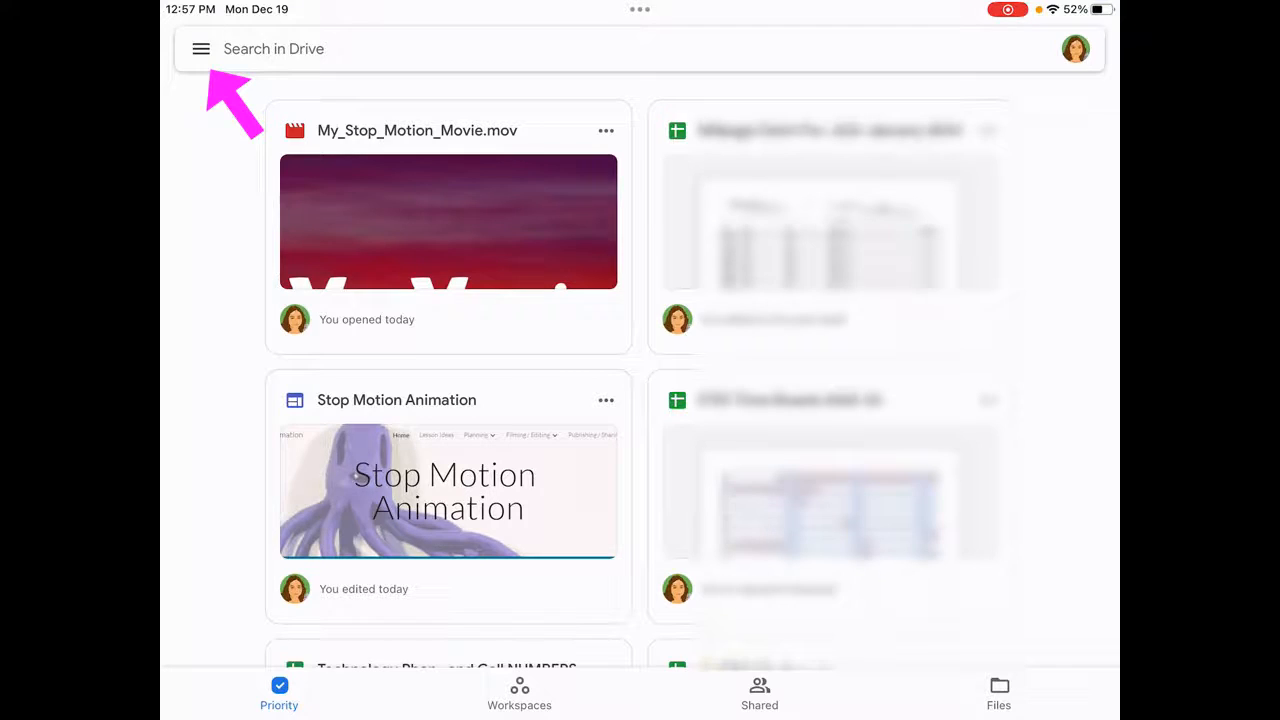
- Show Recent files, play My_Stop_Motion_Movie.mov and close the playback
left_click(200, 48)
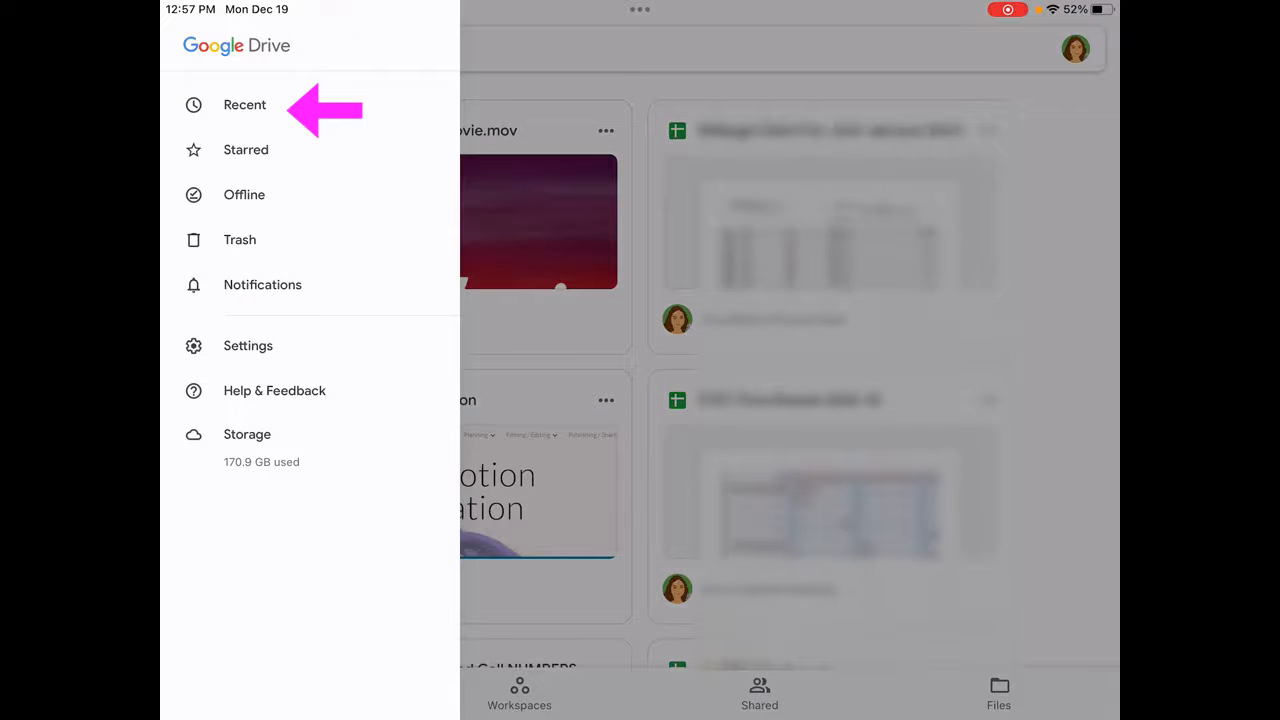
left_click(244, 104)
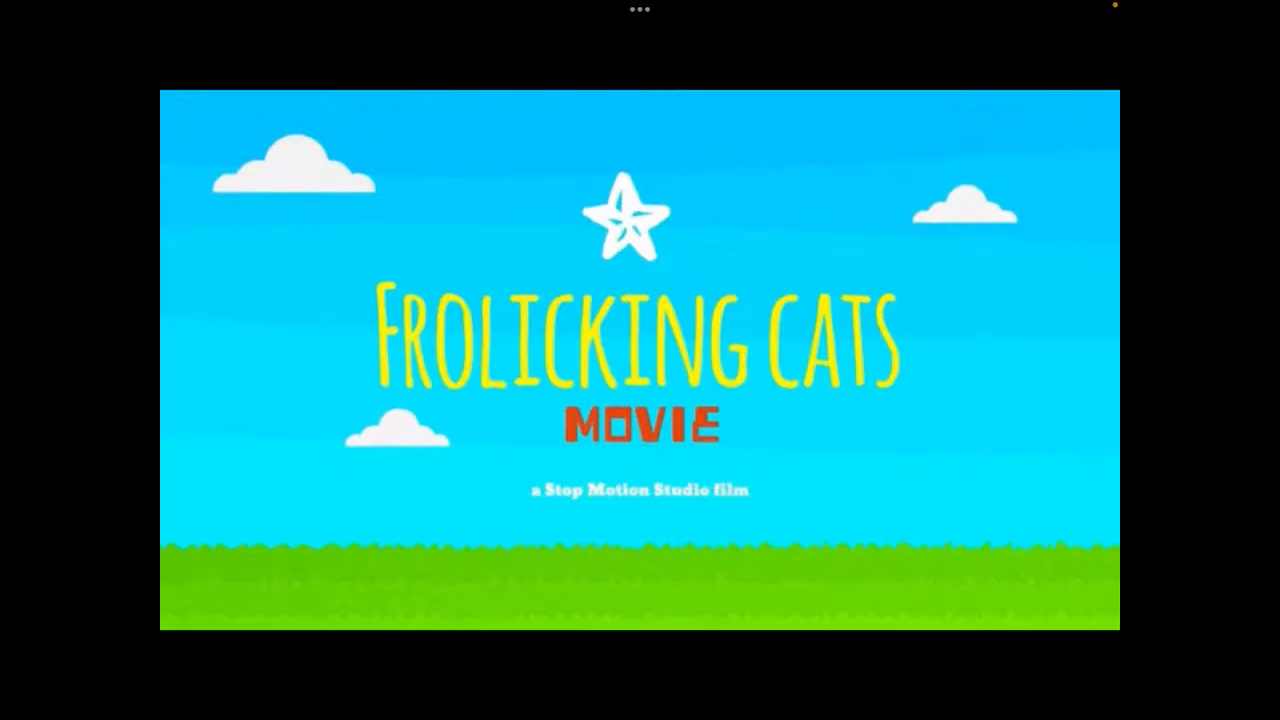
left_click(180, 44)
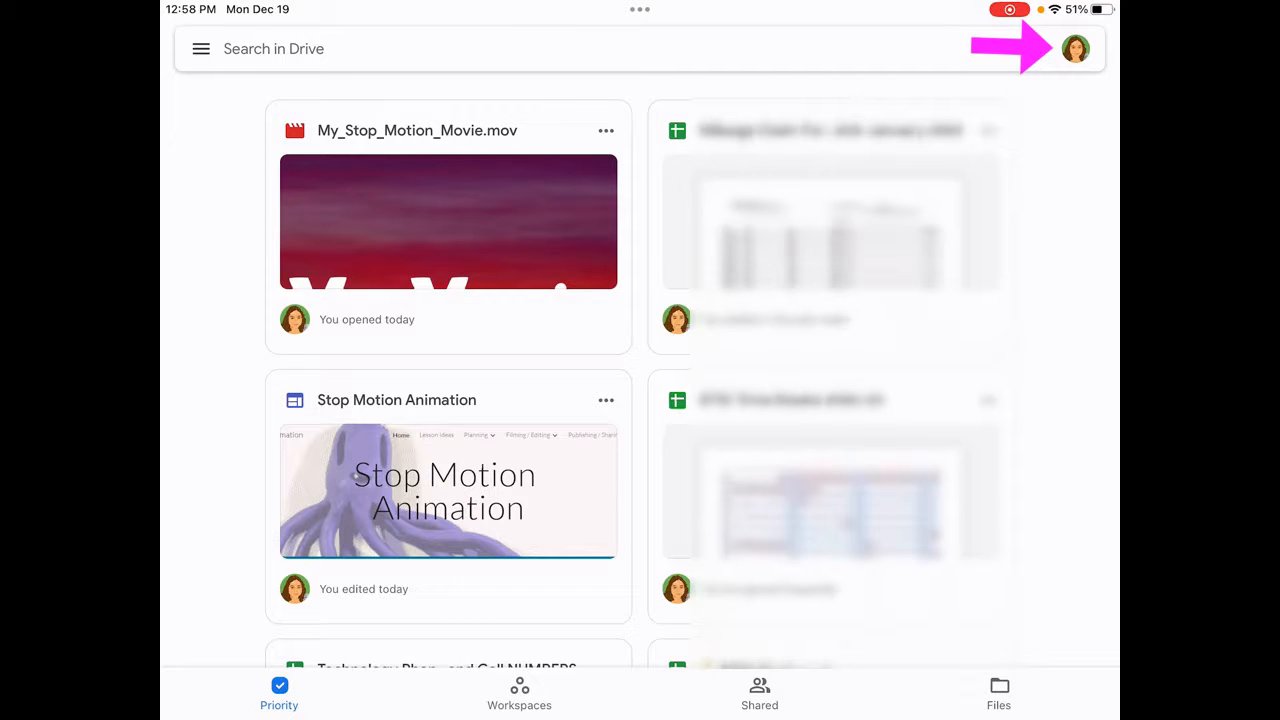
- From the profile menu, manage device accounts and choose Remove from this device for the school account
left_click(1076, 48)
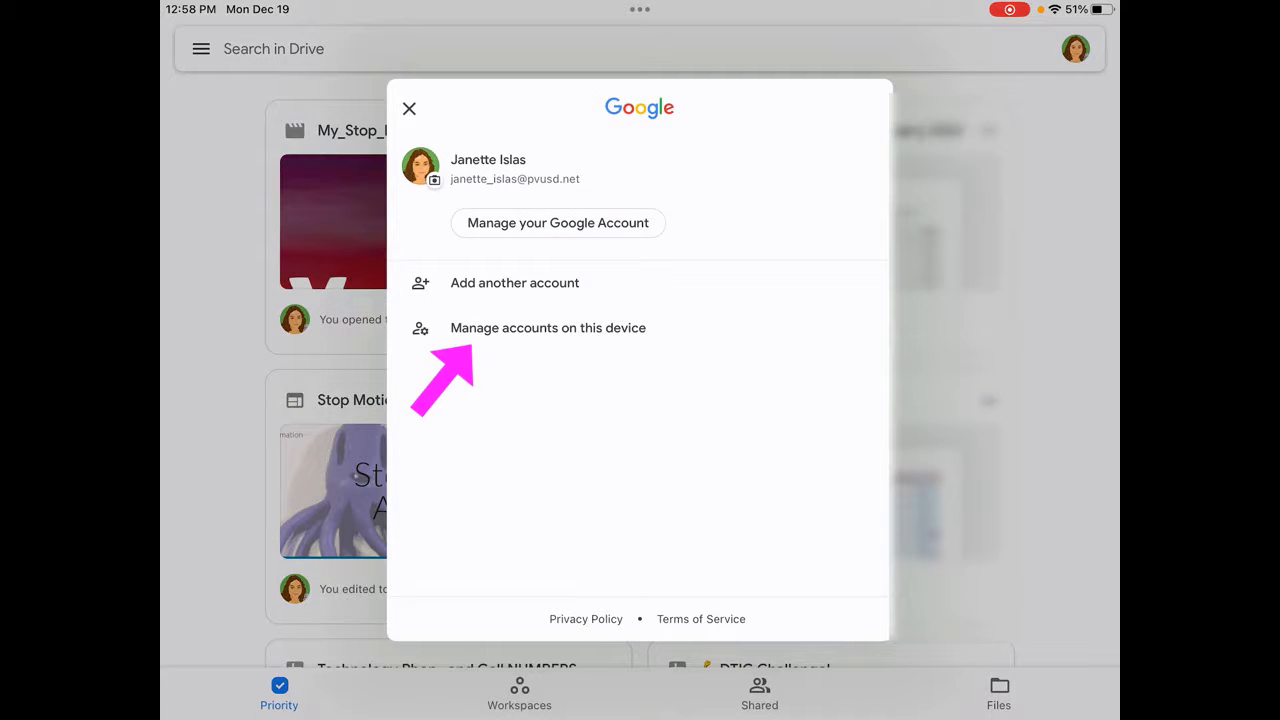
left_click(548, 328)
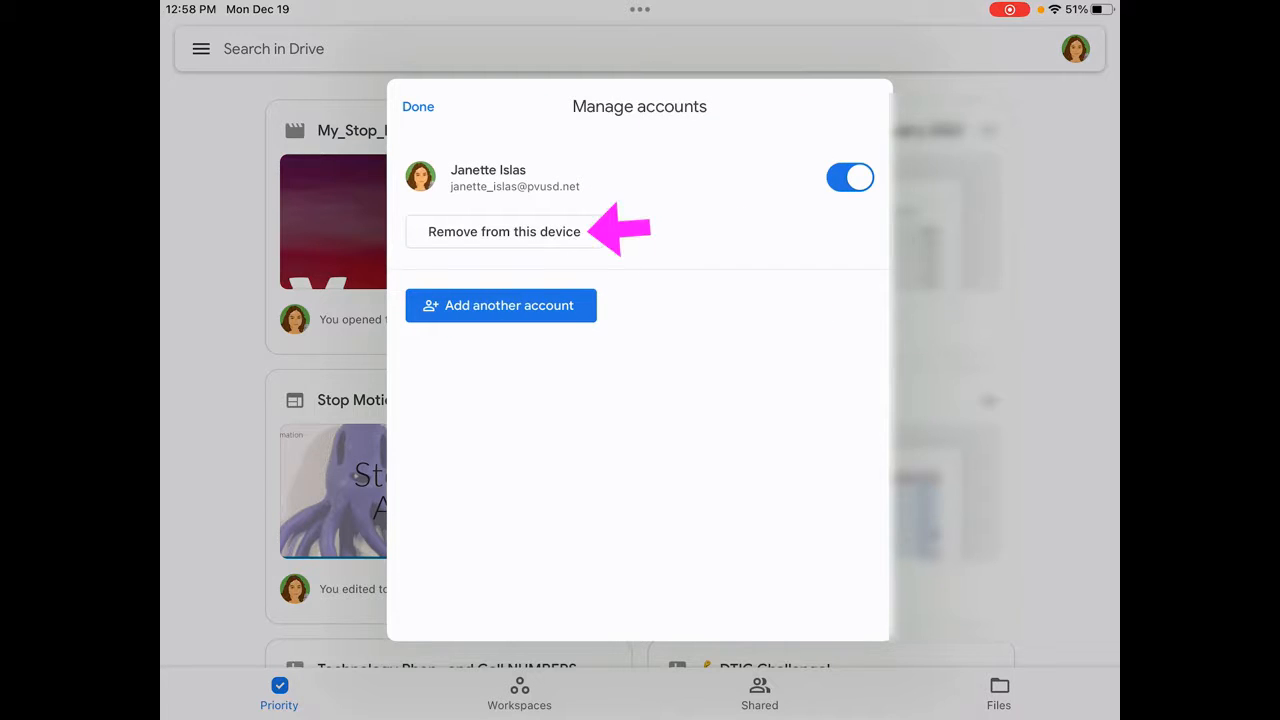
left_click(504, 232)
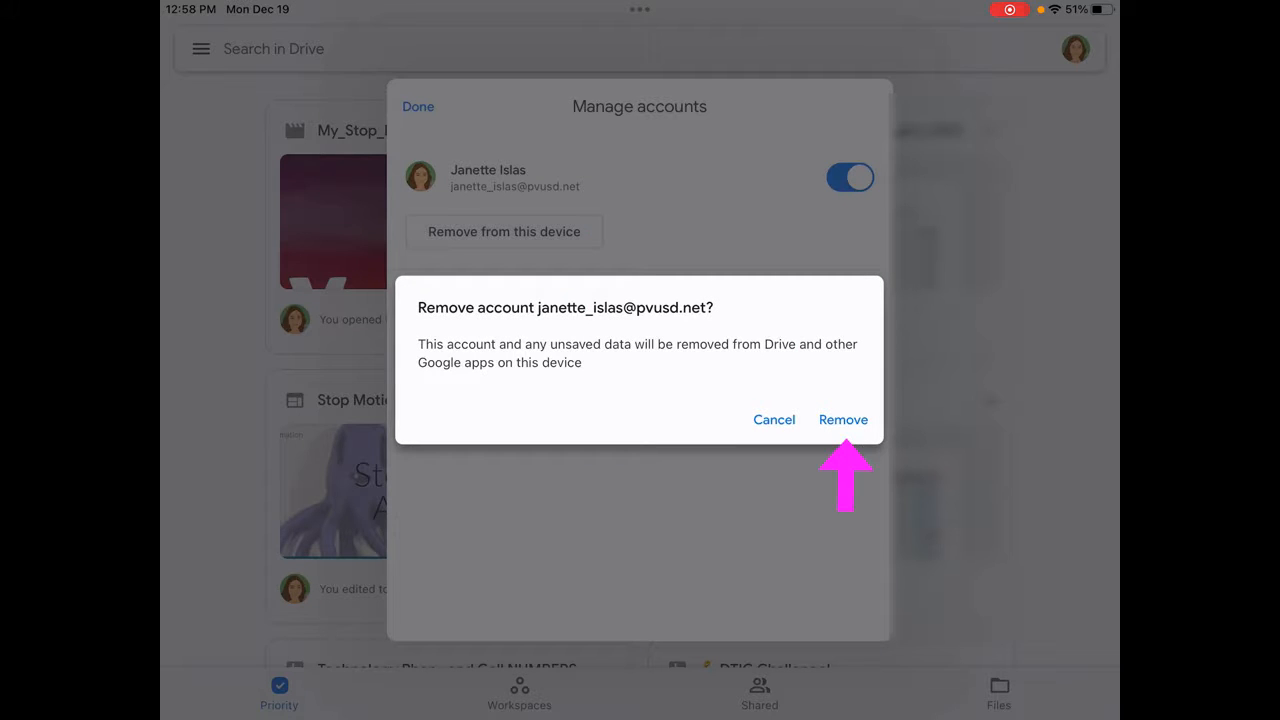